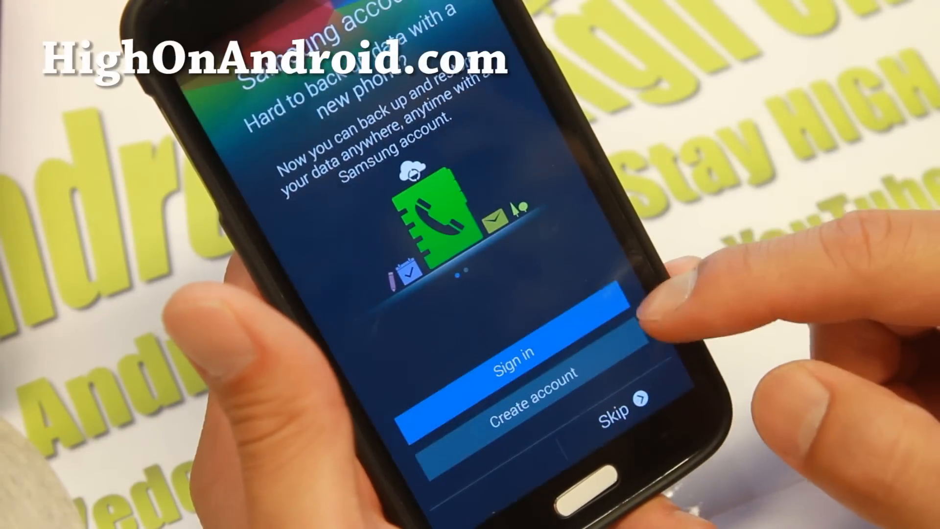
Skip the Samsung account sign-in and scroll Settings down toward About device.
left_click(612, 416)
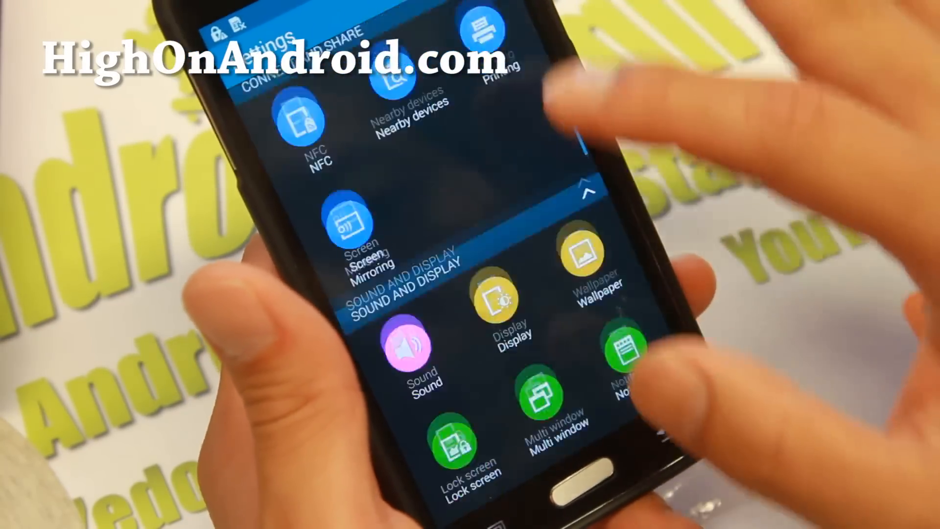
scroll("down", 3)
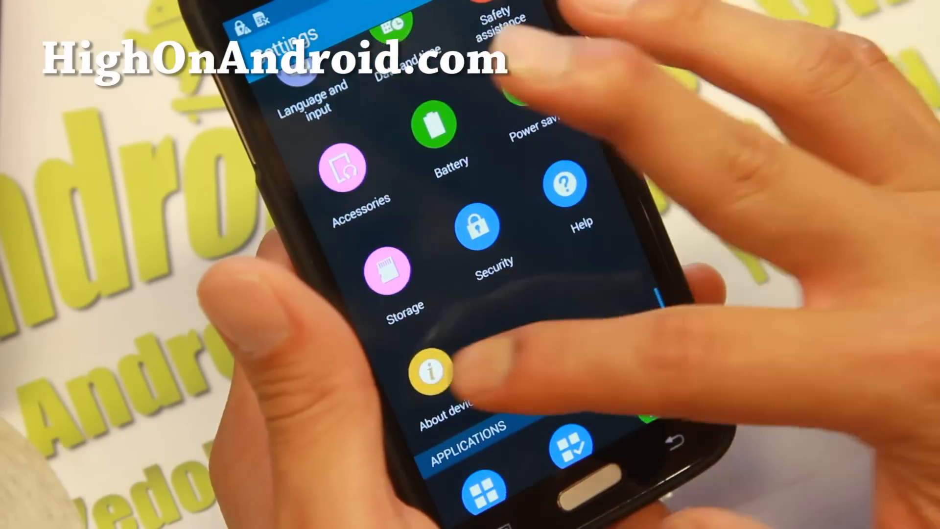